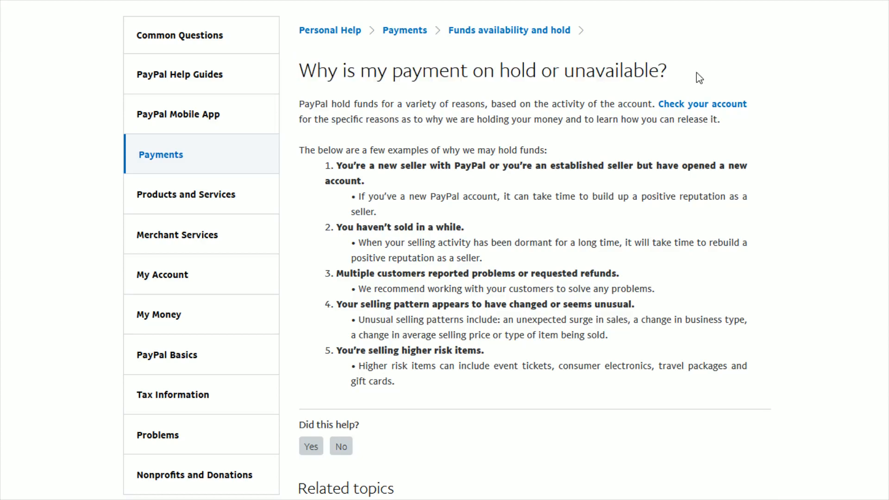
pyautogui.moveTo(745, 85)
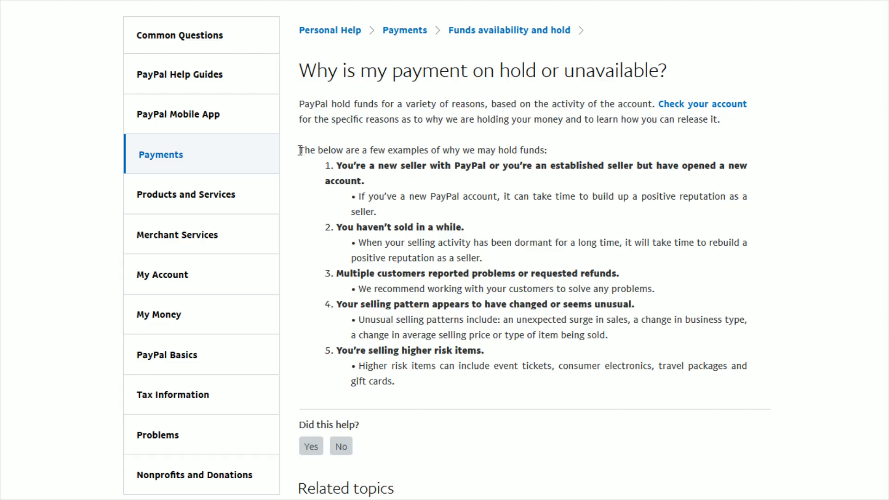
# Highlight the first hold reason about new sellers and new accounts building a reputation.
pyautogui.moveTo(300, 150); pyautogui.dragTo(546, 150)
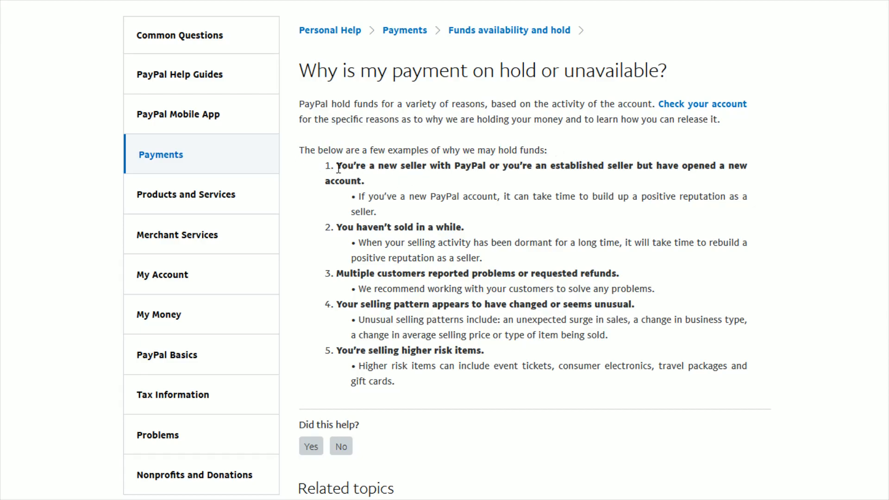
pyautogui.moveTo(337, 166); pyautogui.dragTo(423, 165)
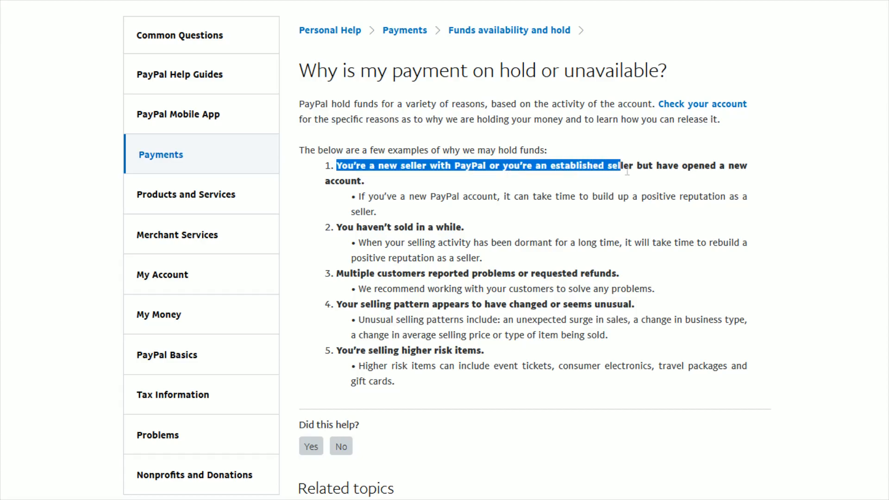
pyautogui.moveTo(621, 170); pyautogui.dragTo(368, 181)
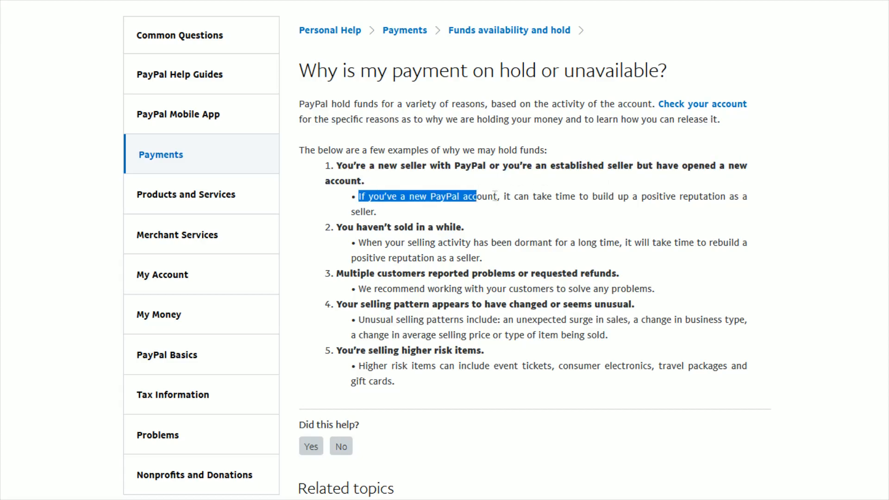
pyautogui.moveTo(478, 196); pyautogui.dragTo(375, 211)
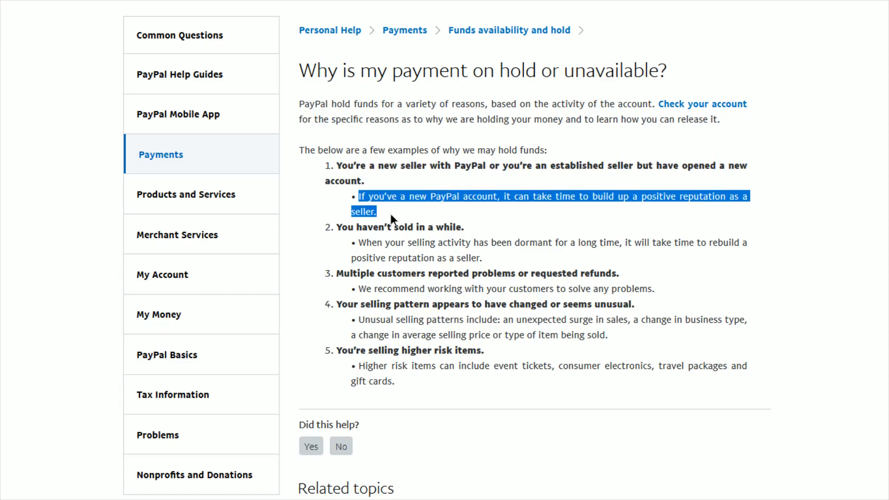
pyautogui.click(408, 226)
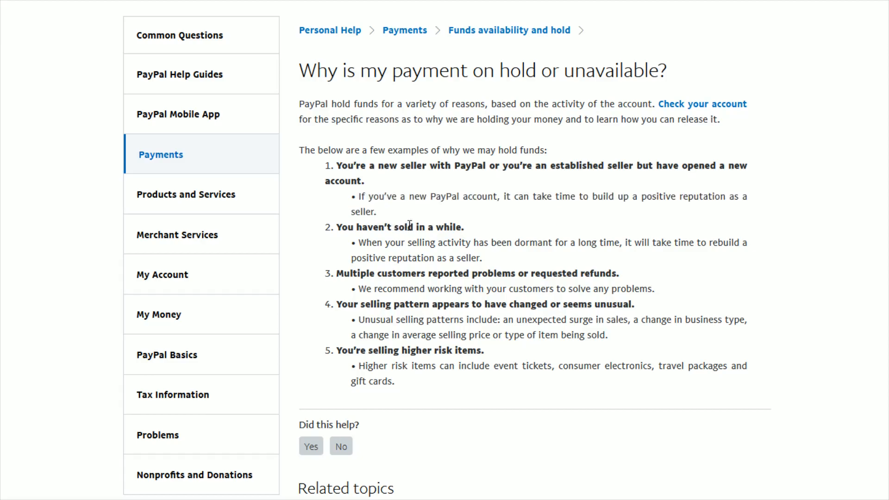
pyautogui.moveTo(456, 216)
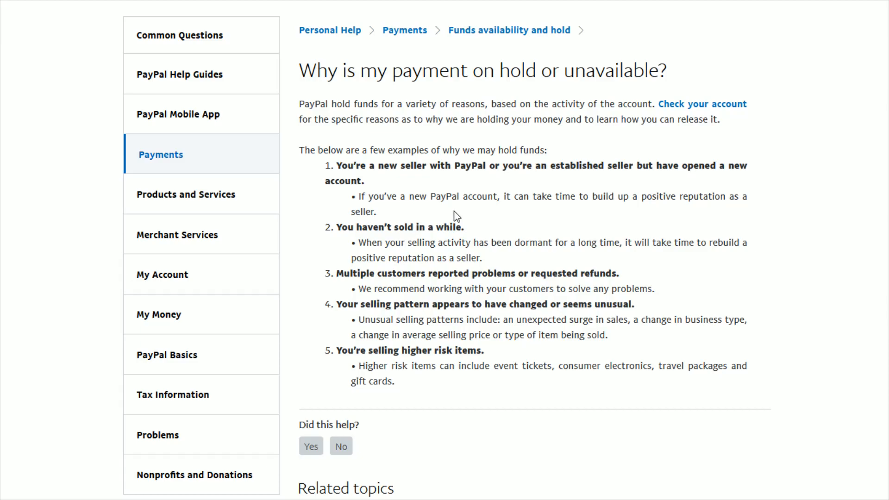
pyautogui.moveTo(362, 179)
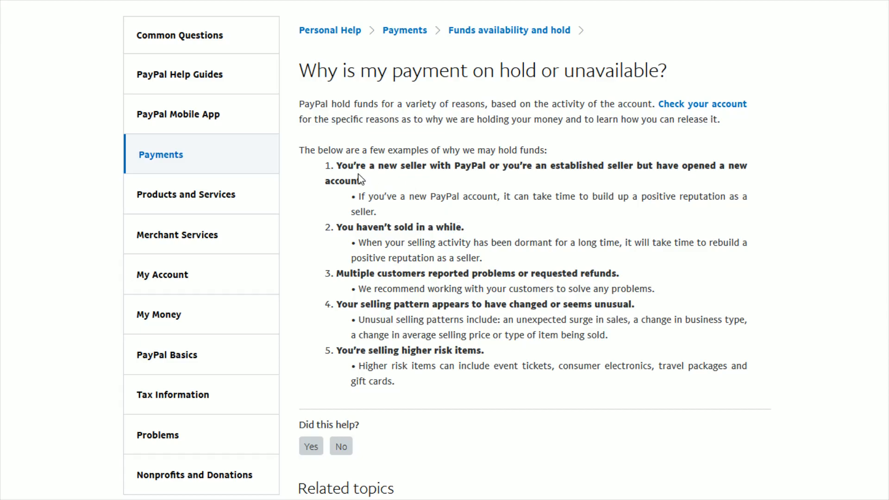
pyautogui.moveTo(476, 271)
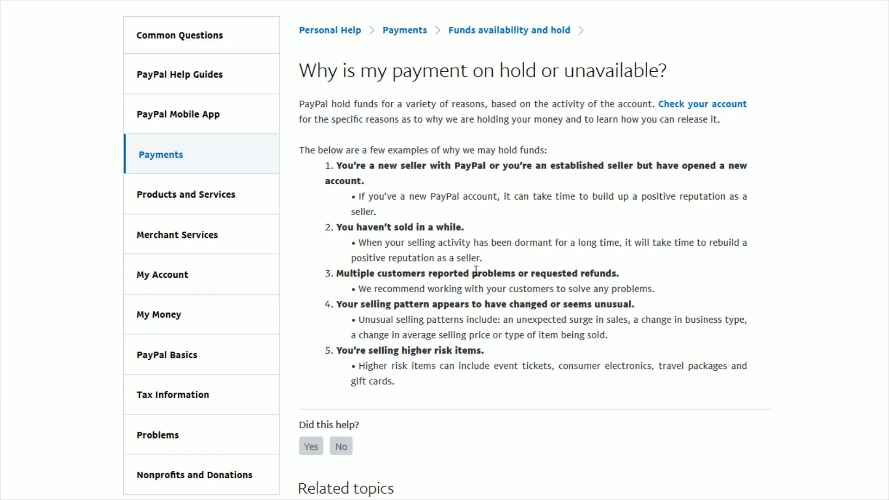
pyautogui.moveTo(338, 231)
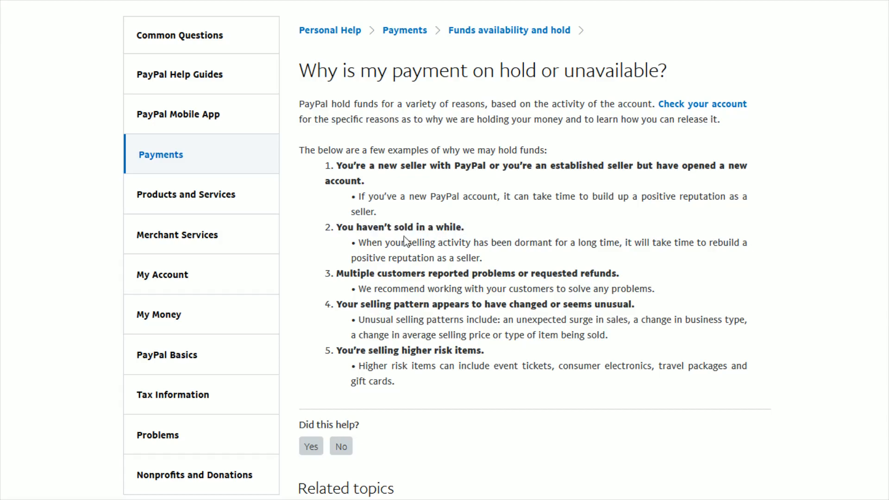
# Highlight the dormant selling activity bullet and the unusual selling patterns bullet.
pyautogui.moveTo(351, 242); pyautogui.dragTo(527, 242)
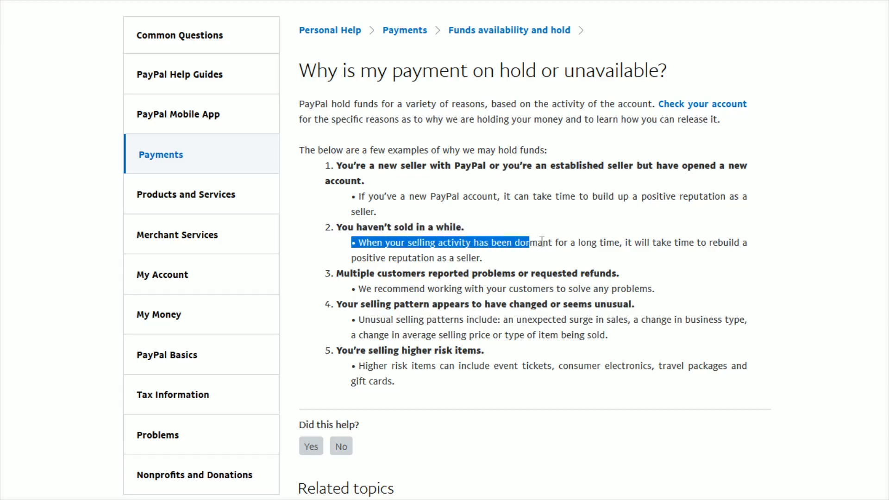
pyautogui.moveTo(521, 242); pyautogui.dragTo(706, 242)
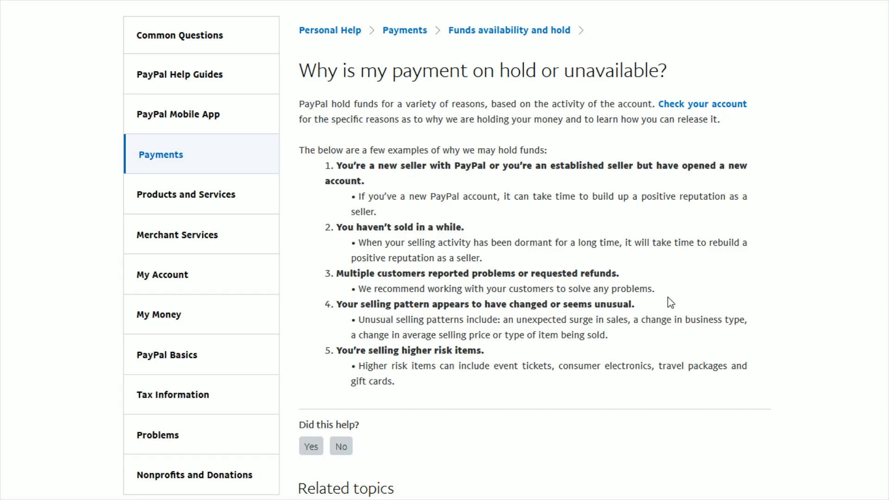
pyautogui.moveTo(336, 304); pyautogui.dragTo(403, 304)
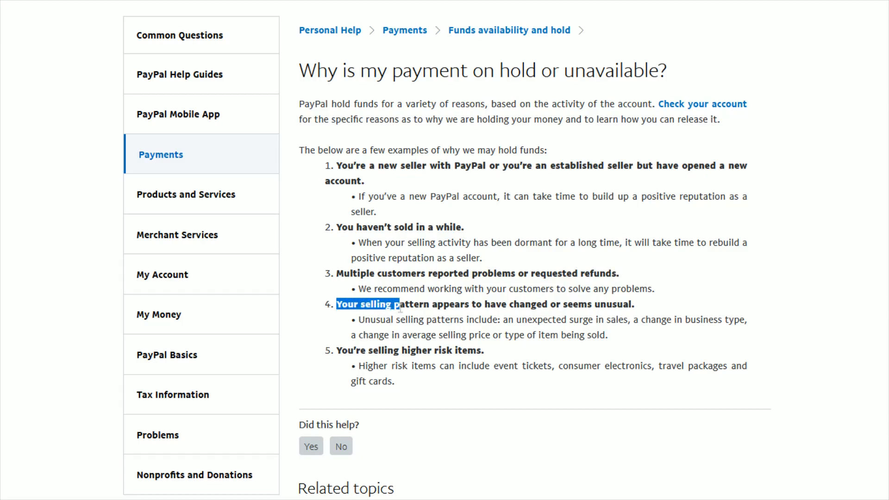
pyautogui.moveTo(398, 305); pyautogui.dragTo(542, 305)
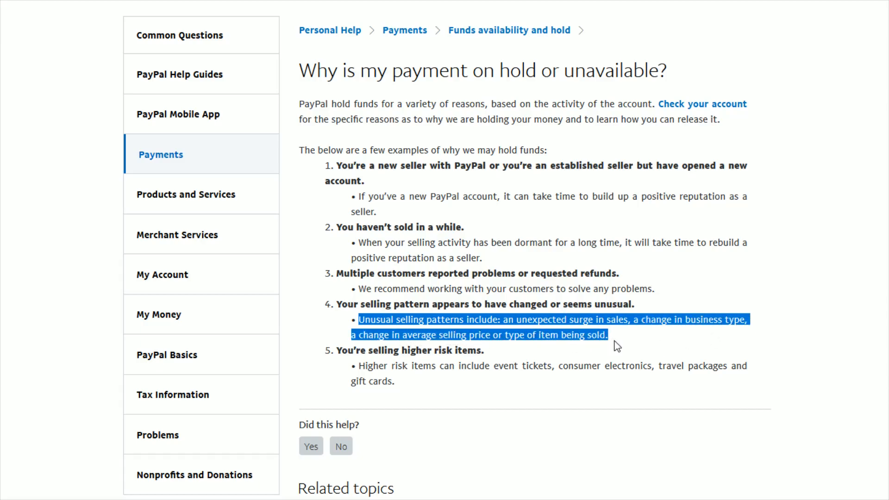
pyautogui.click(412, 388)
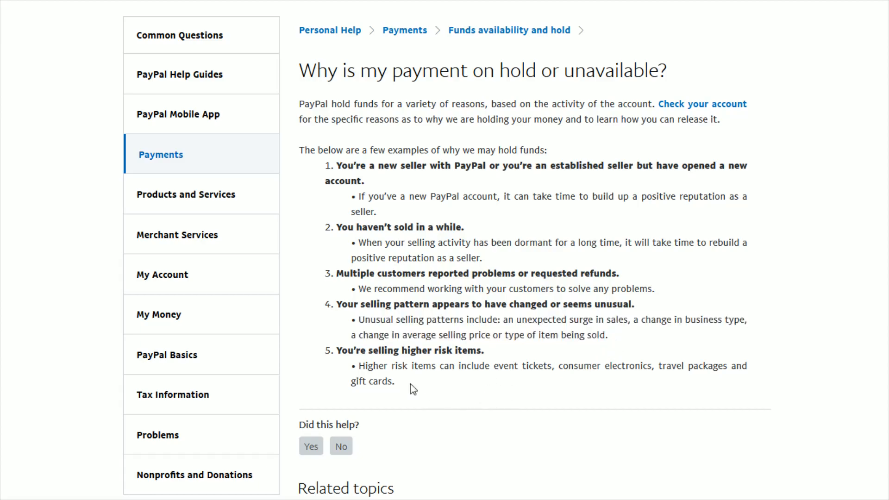
# Highlight the higher-risk items bullet together with its examples.
pyautogui.moveTo(336, 350); pyautogui.dragTo(459, 350)
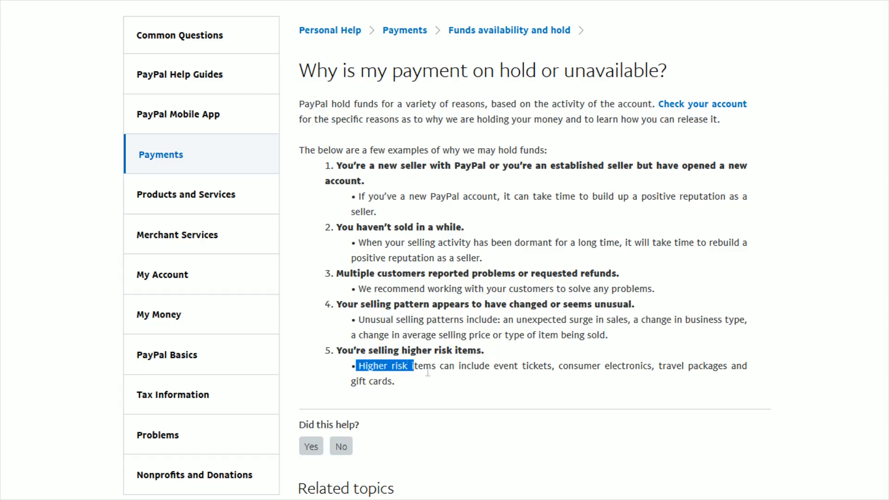
pyautogui.moveTo(414, 366); pyautogui.dragTo(578, 365)
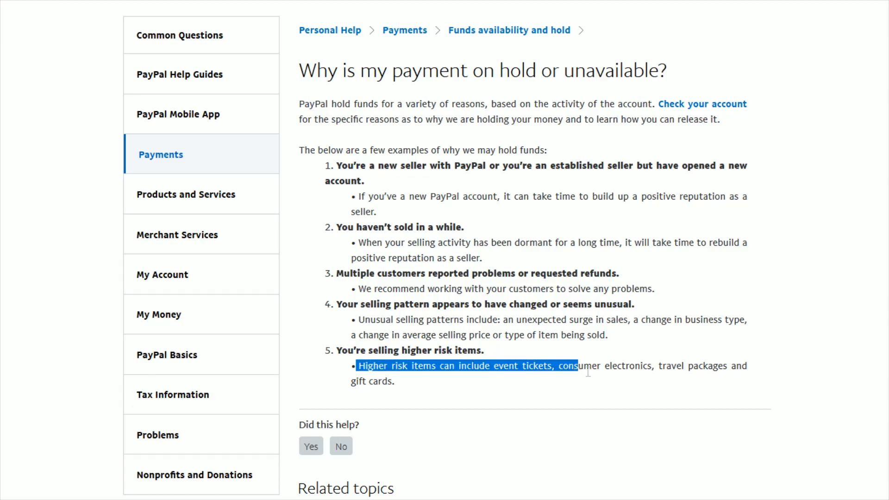
pyautogui.moveTo(575, 366); pyautogui.dragTo(396, 381)
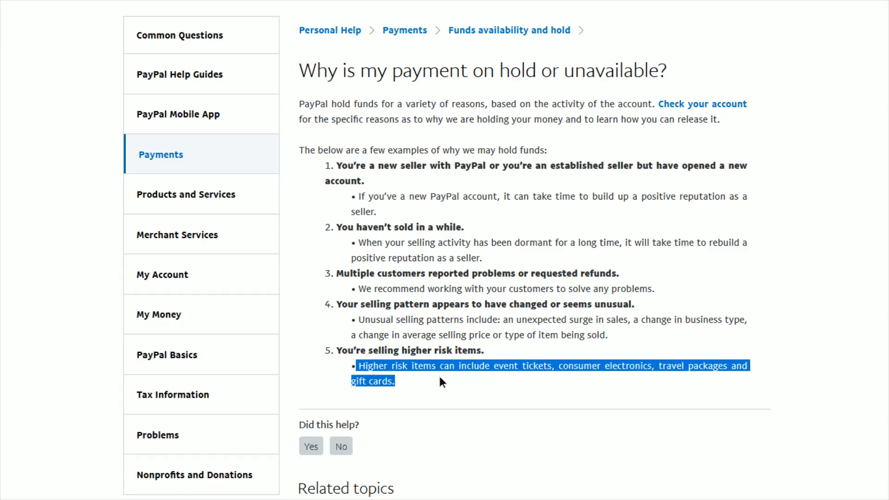
pyautogui.click(397, 168)
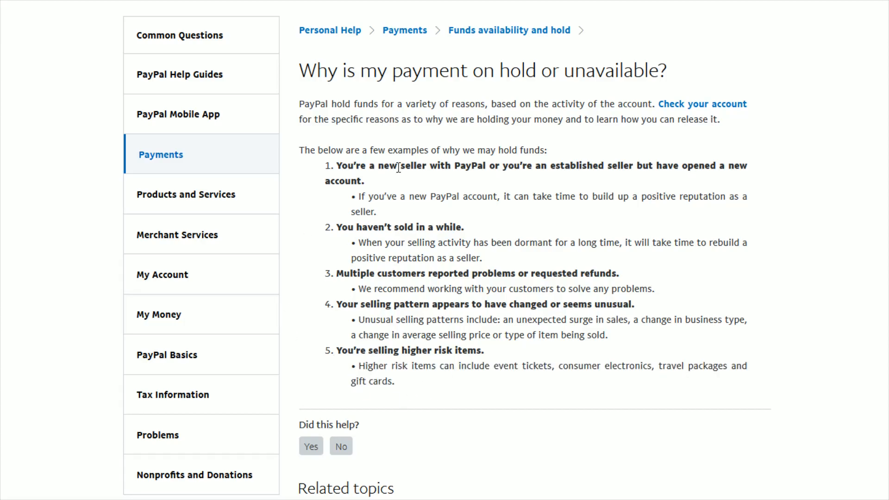
pyautogui.moveTo(441, 193)
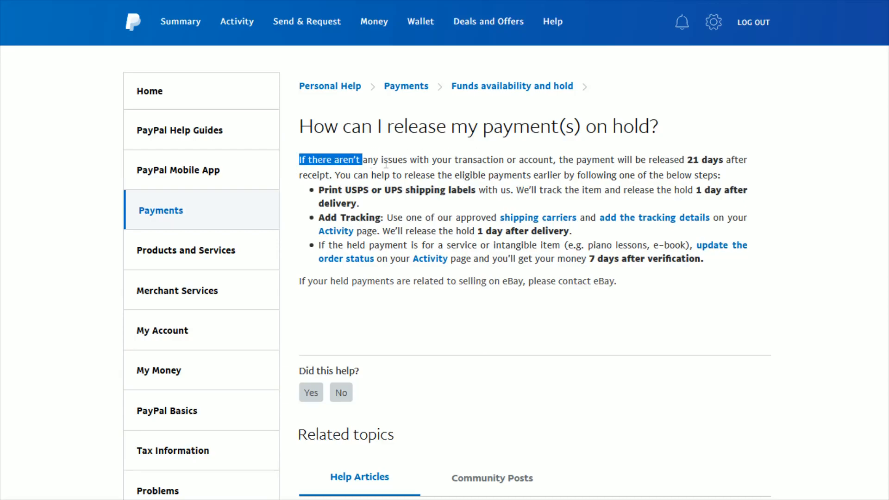
# In the release article, highlight the 21-day automatic release sentence and the print shipping labels step.
pyautogui.moveTo(366, 160); pyautogui.dragTo(595, 159)
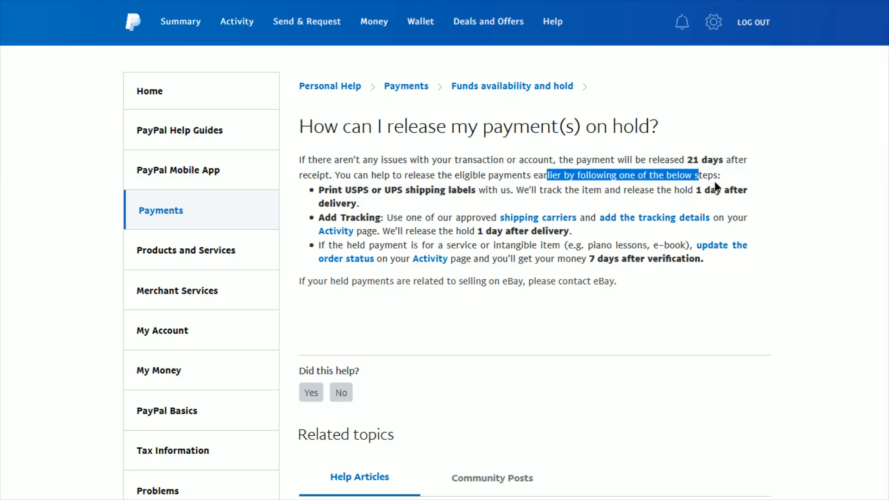
pyautogui.click(321, 195)
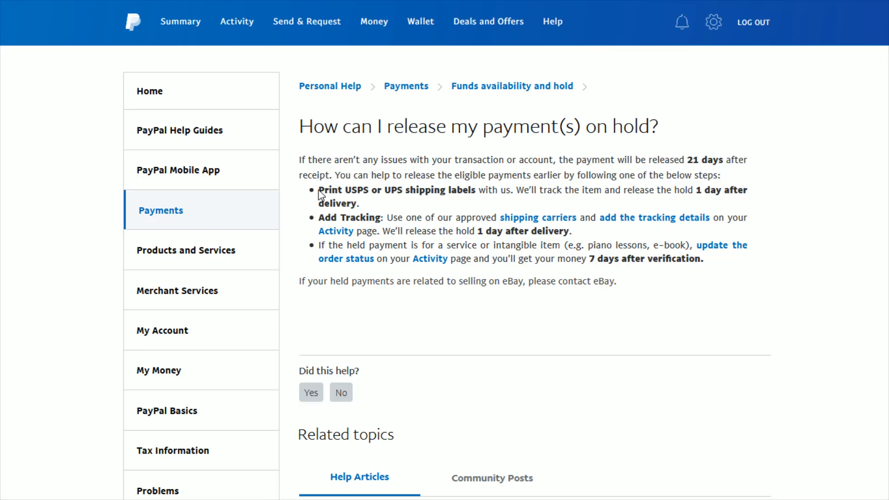
pyautogui.moveTo(319, 190); pyautogui.dragTo(443, 190)
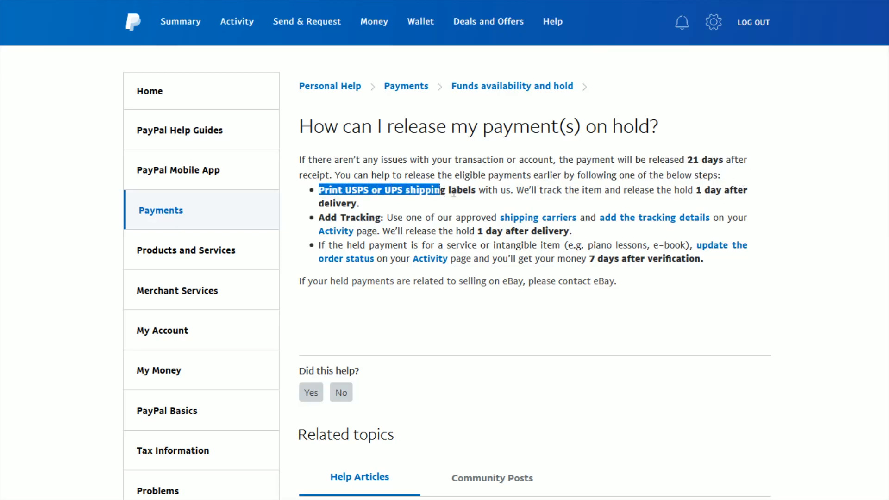
pyautogui.moveTo(442, 190); pyautogui.dragTo(530, 190)
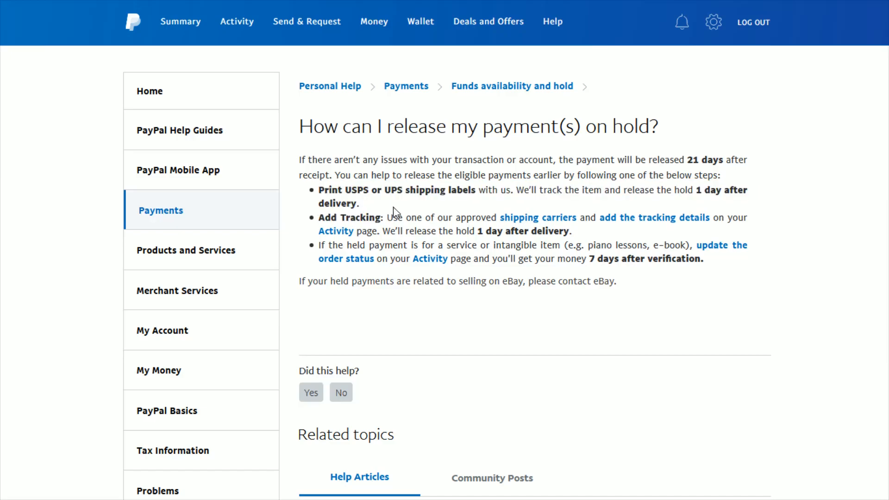
# Highlight the tracking and order-status steps and the 'getting your money' phrase, then the 'Why is my payment on hold' title.
pyautogui.moveTo(388, 216); pyautogui.dragTo(575, 216)
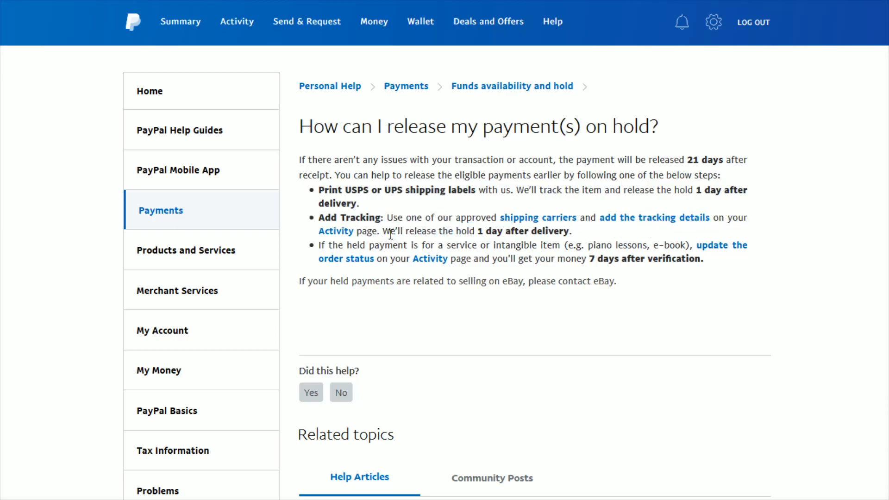
pyautogui.doubleClick(393, 231)
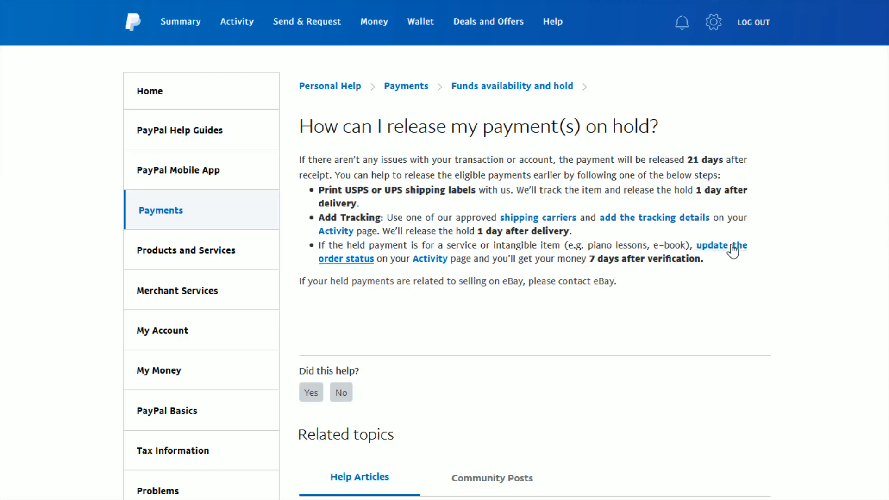
pyautogui.moveTo(478, 261)
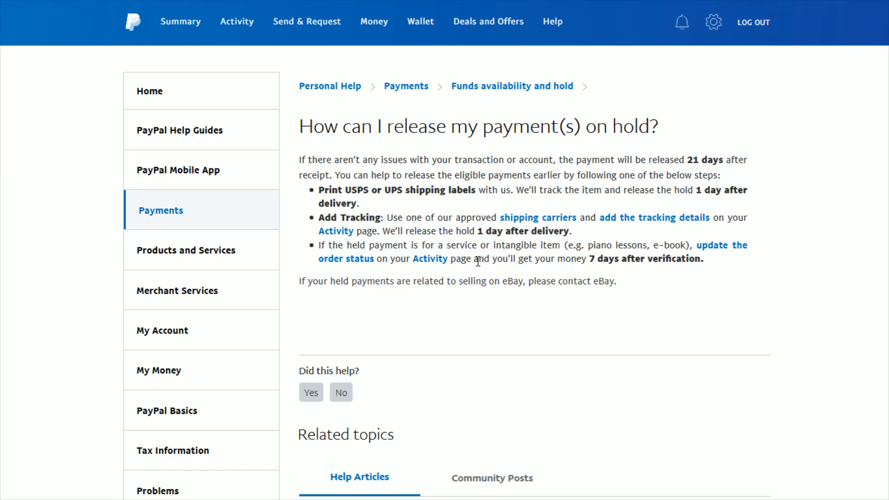
pyautogui.moveTo(492, 259); pyautogui.dragTo(587, 258)
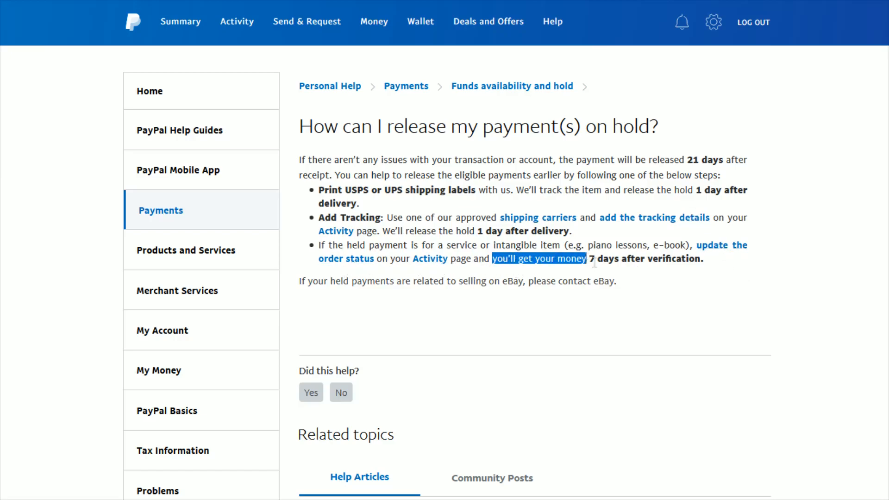
pyautogui.click(721, 271)
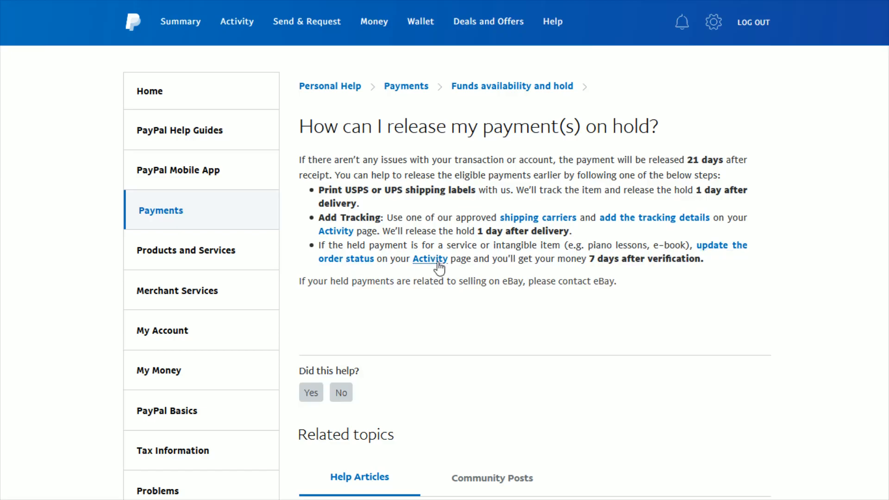
pyautogui.moveTo(618, 220)
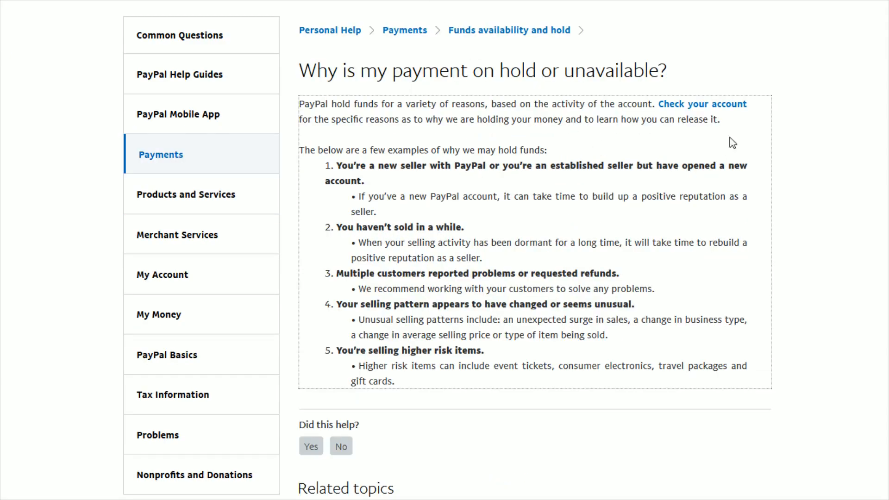
pyautogui.moveTo(299, 71); pyautogui.dragTo(561, 70)
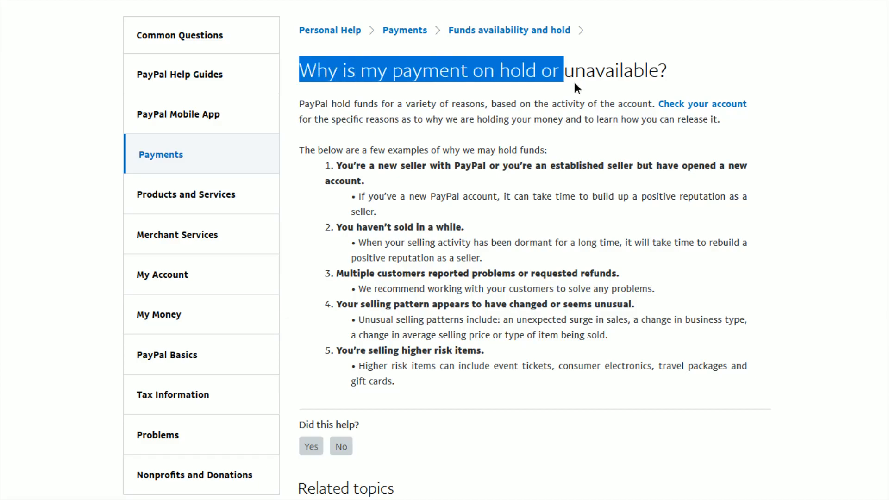